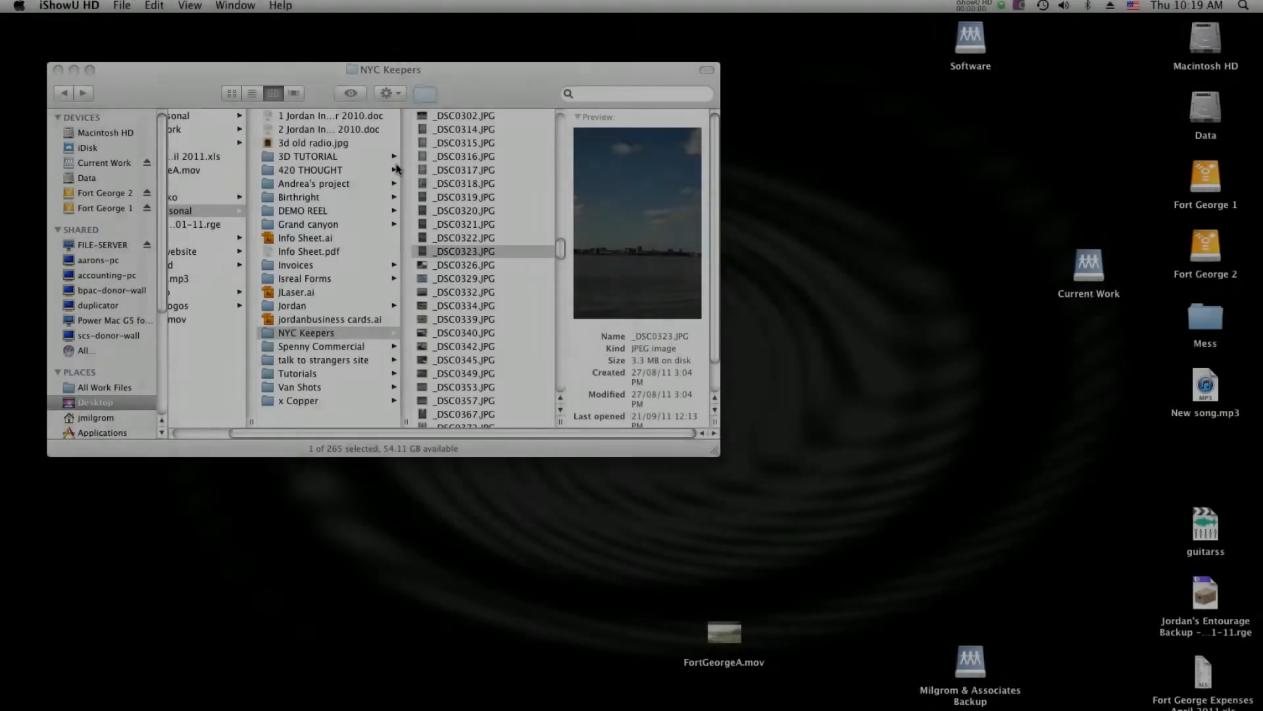
mouse_move(491, 212)
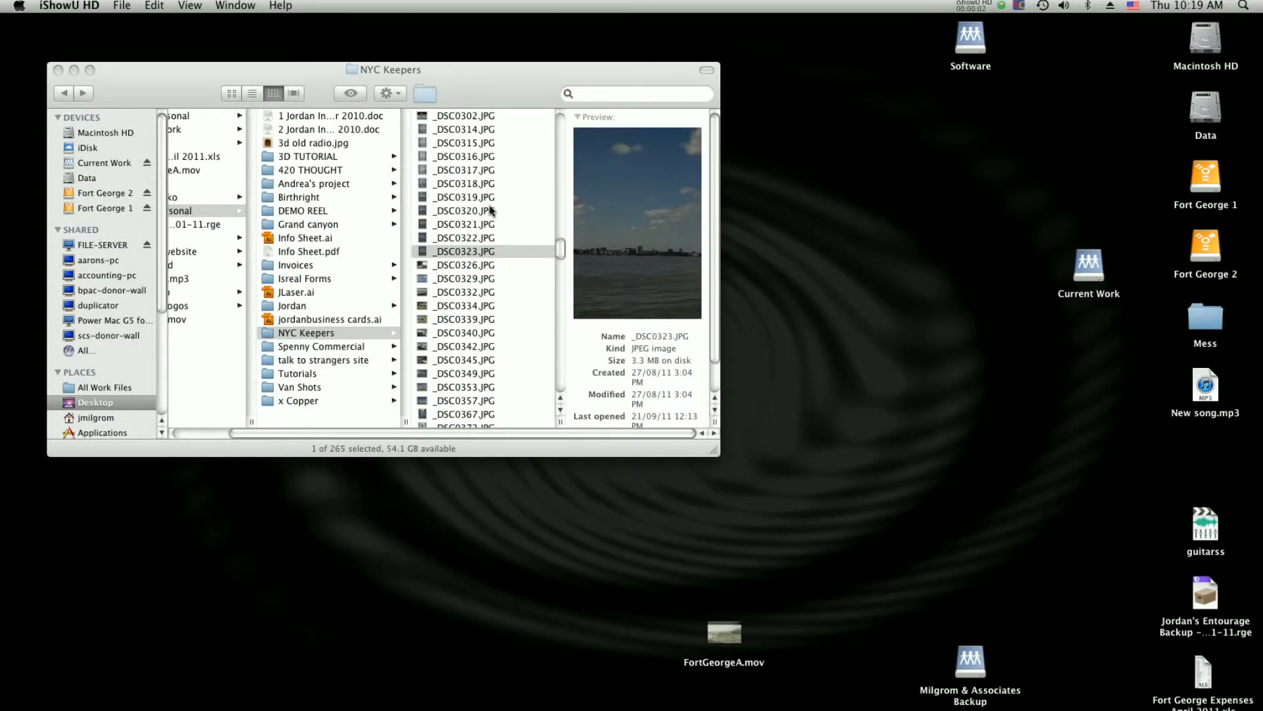
Scroll through the NYC photos in Finder and close the skyscraper preview.
scroll("down", 3)
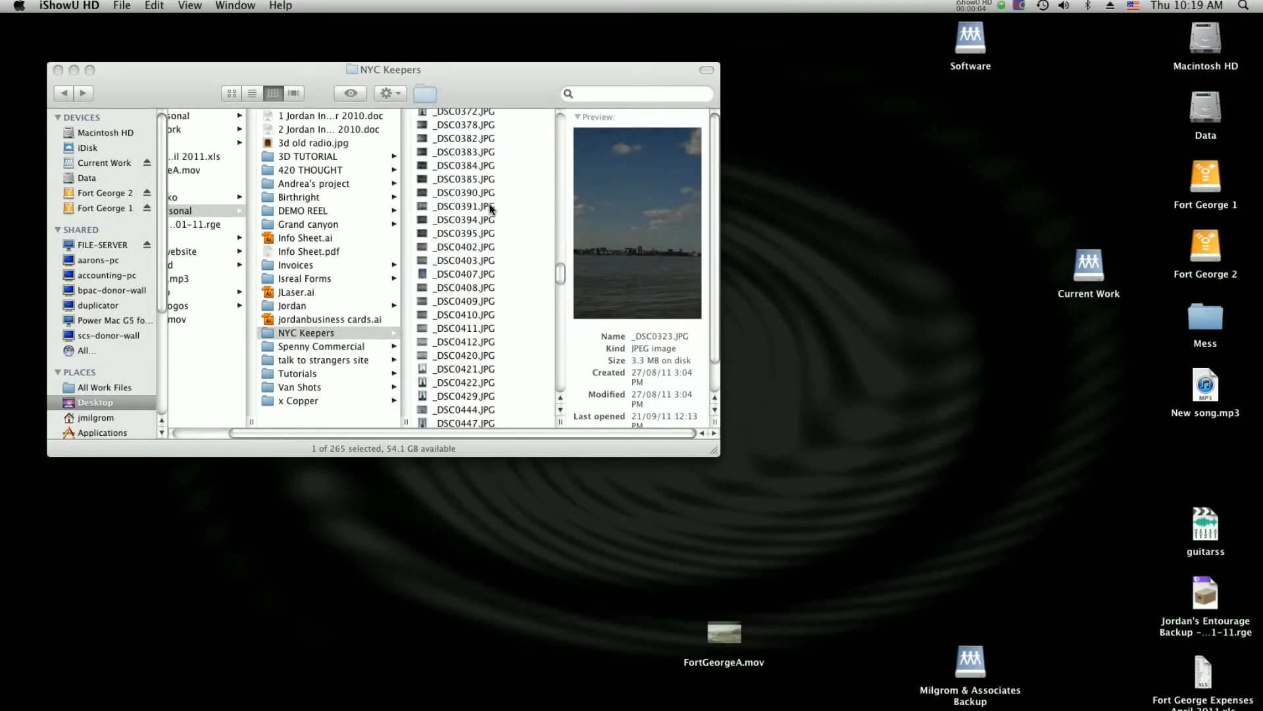
scroll("down", 3)
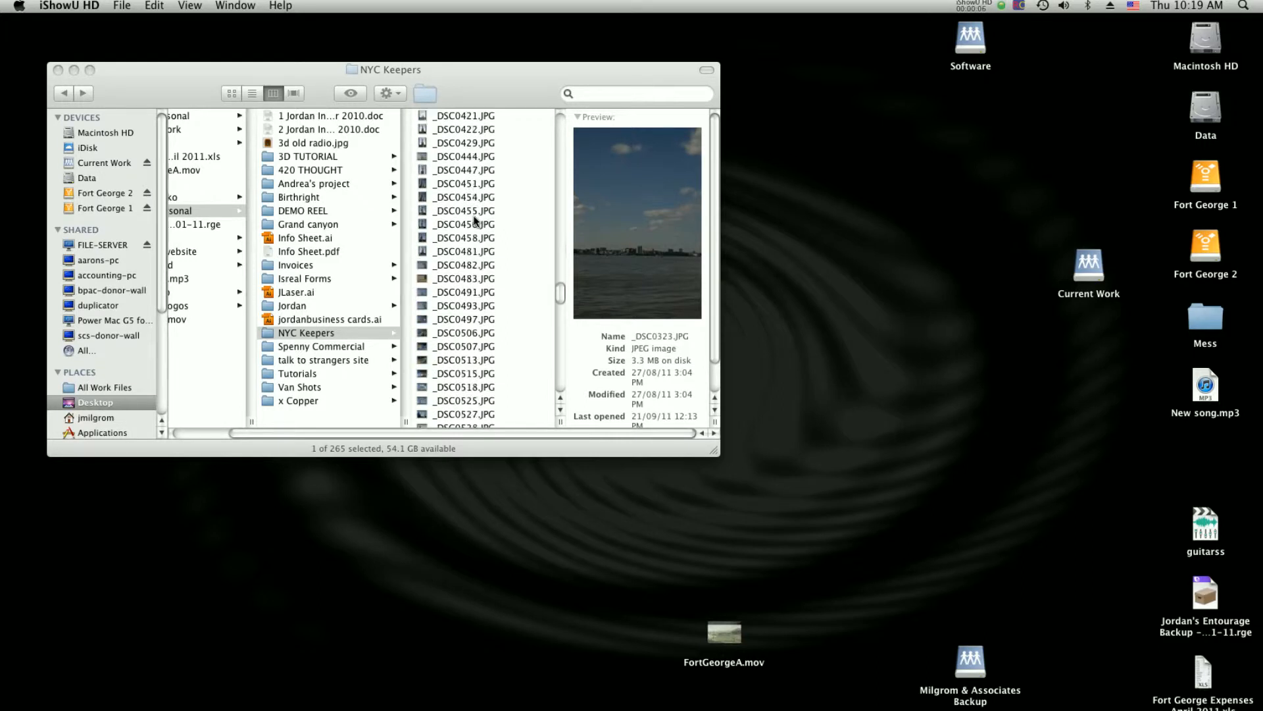
scroll("down", 3)
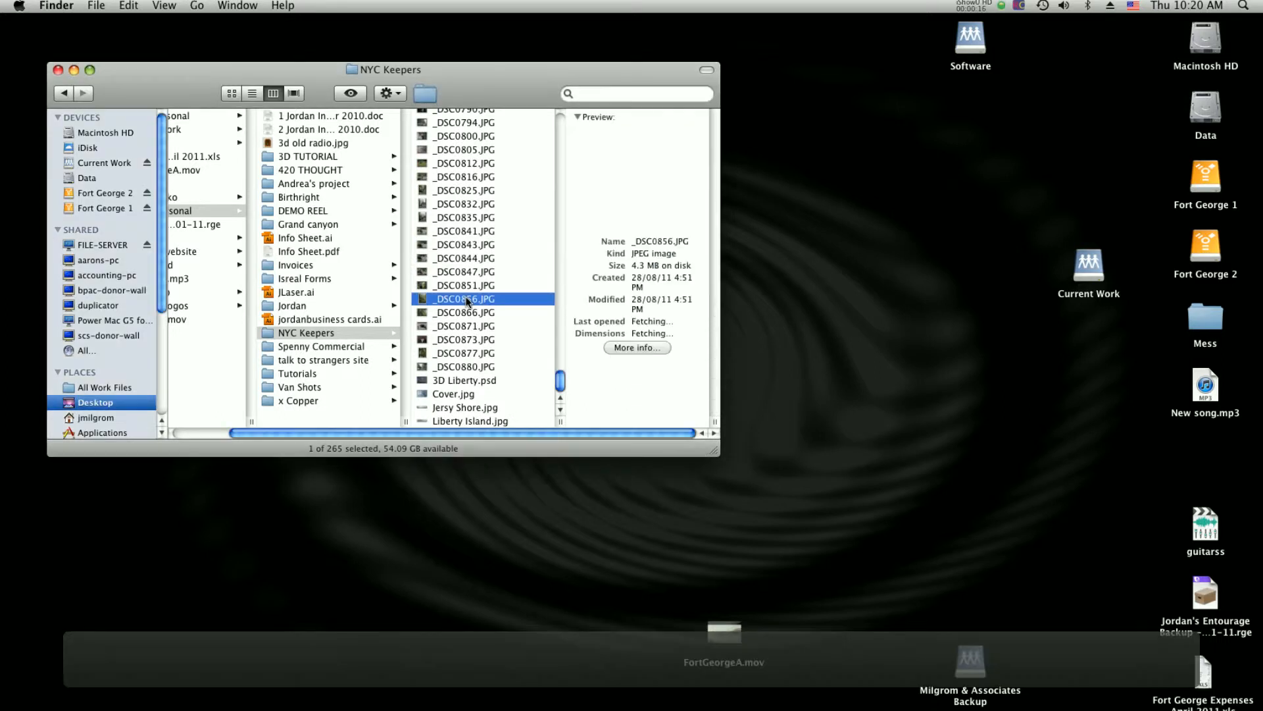
scroll("up", 3)
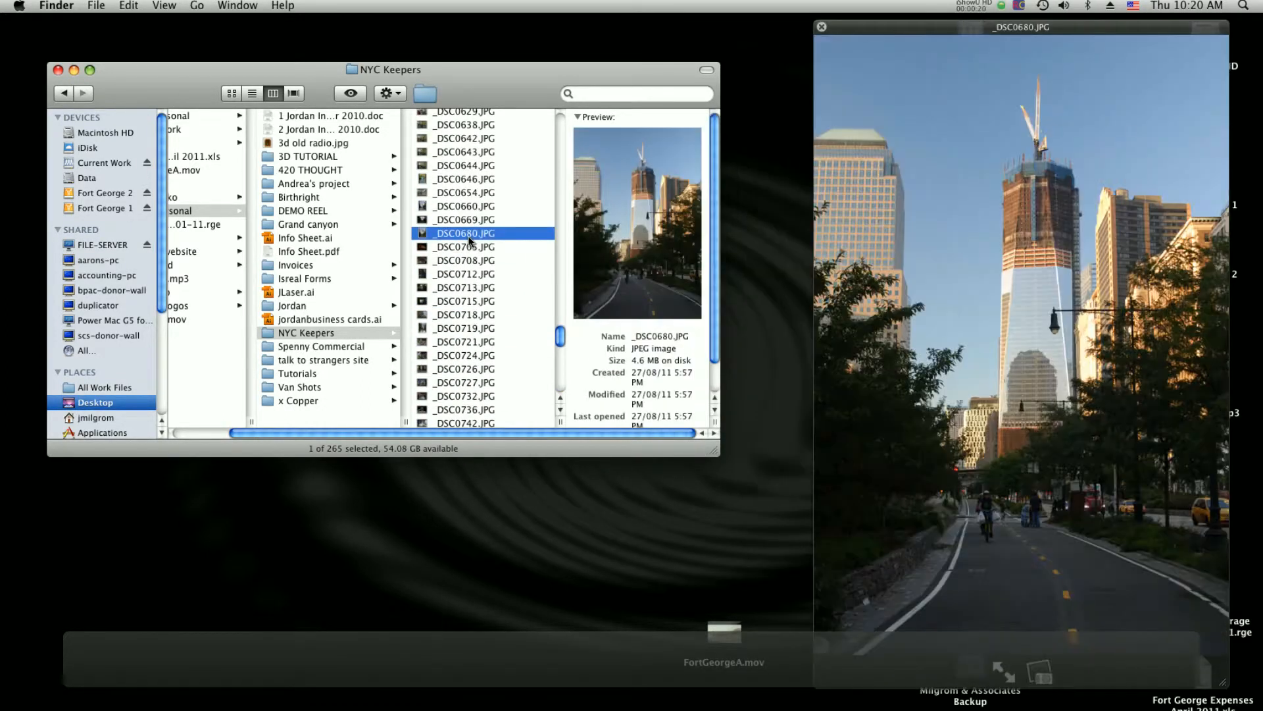
left_click(822, 27)
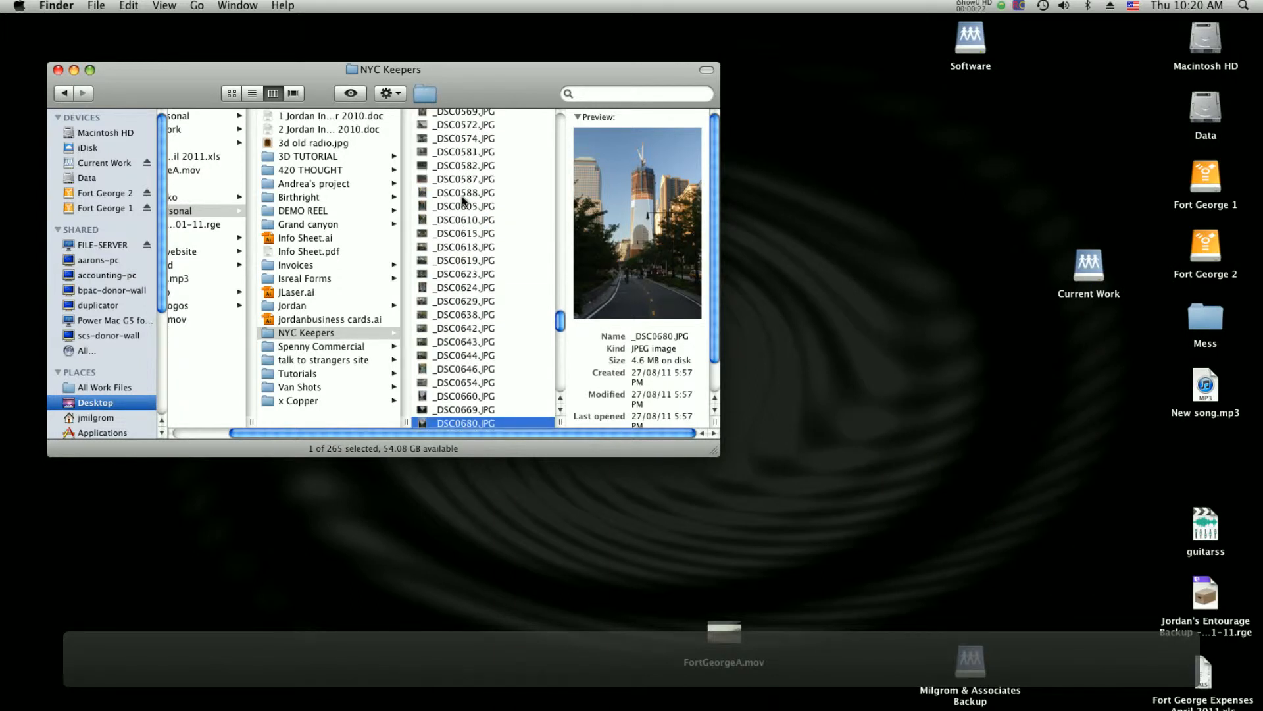
Preview the harbour skyline and other shots, then view the Statue of Liberty full size.
scroll("up", 3)
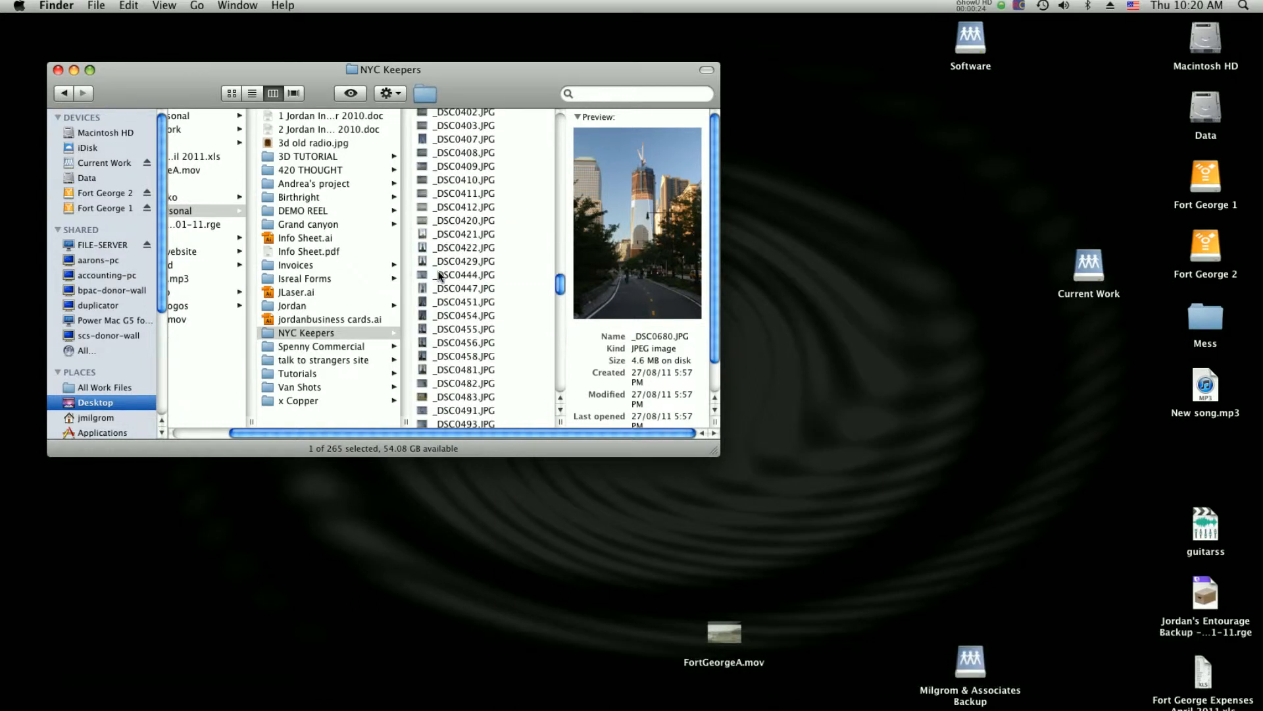
scroll("up", 3)
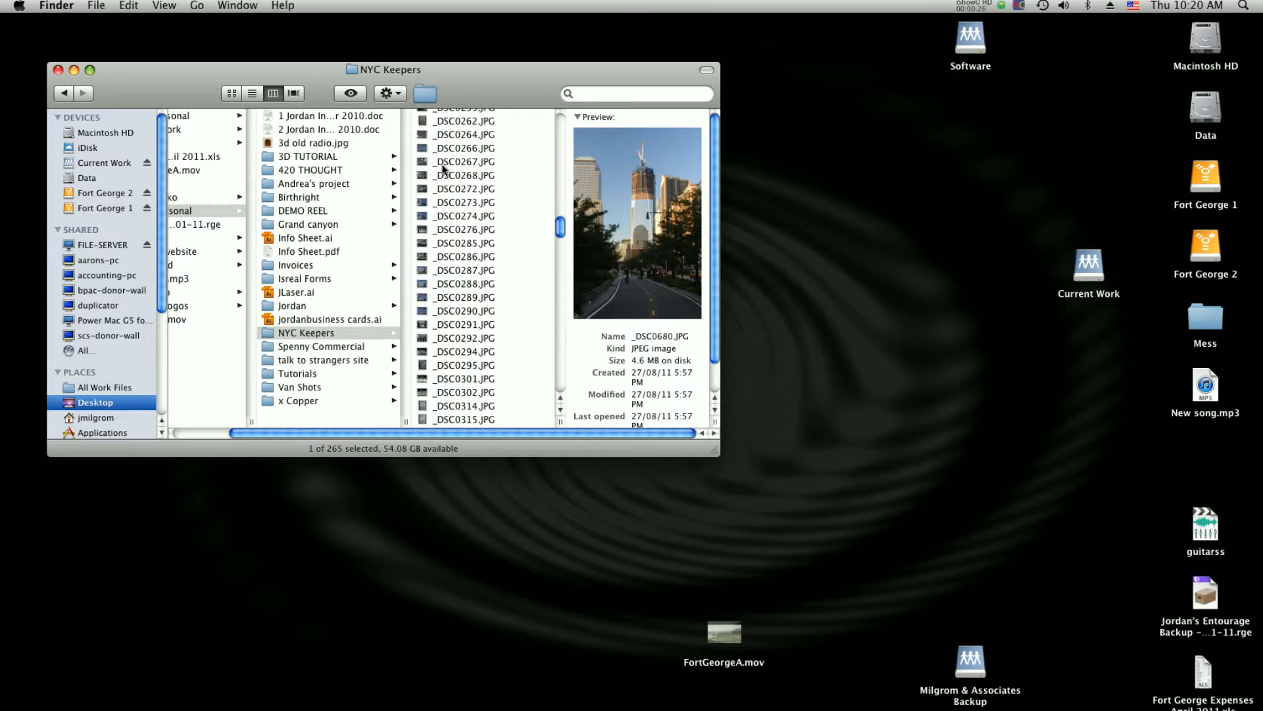
left_click(464, 148)
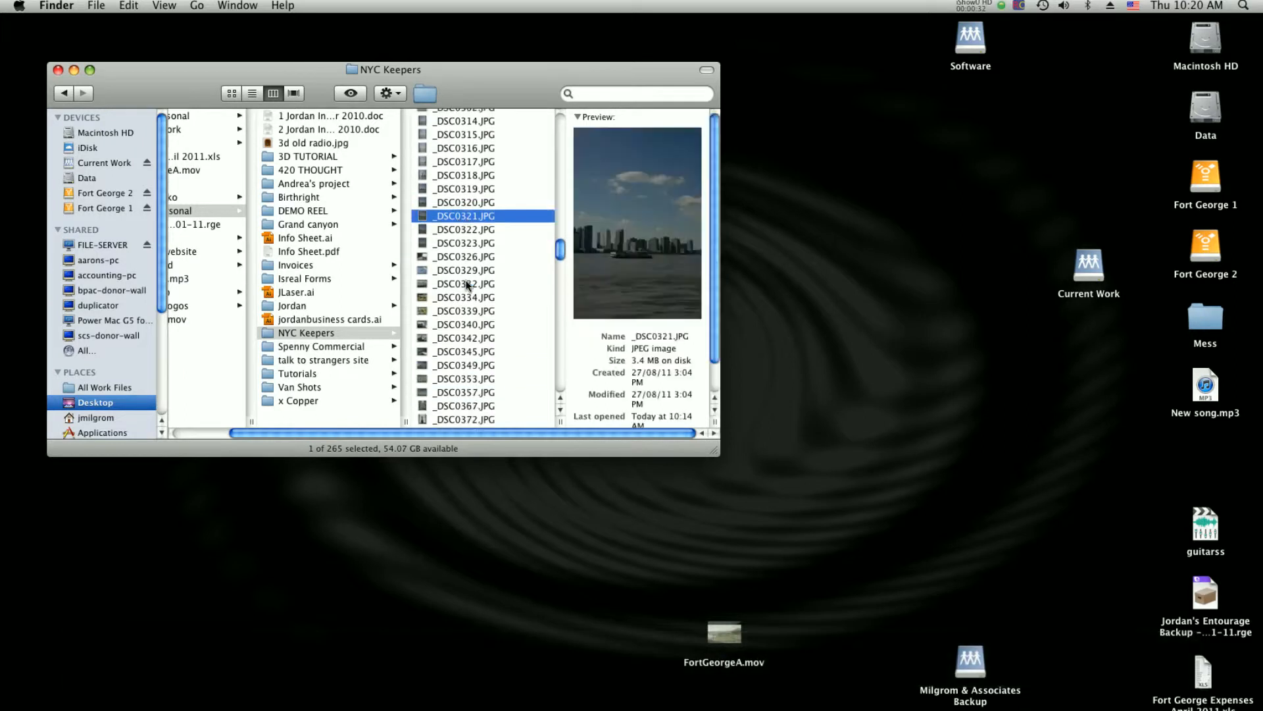
left_click(464, 266)
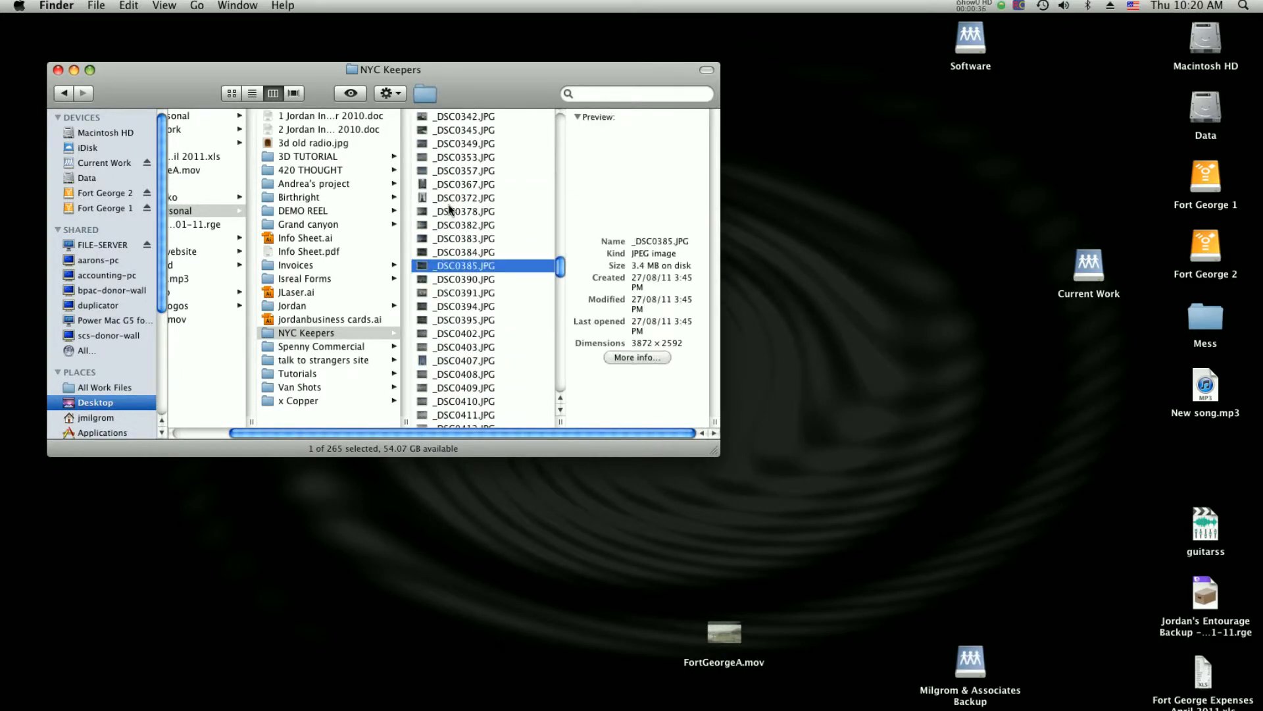
left_click(465, 211)
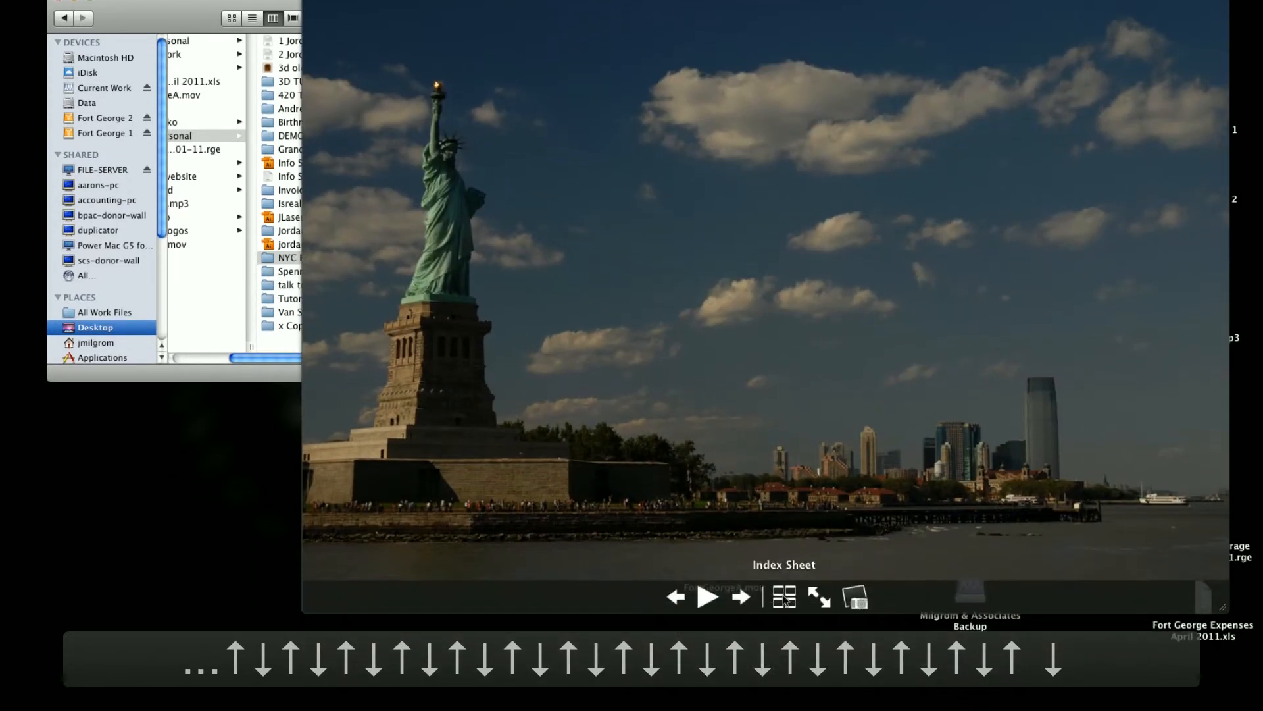
left_click(783, 596)
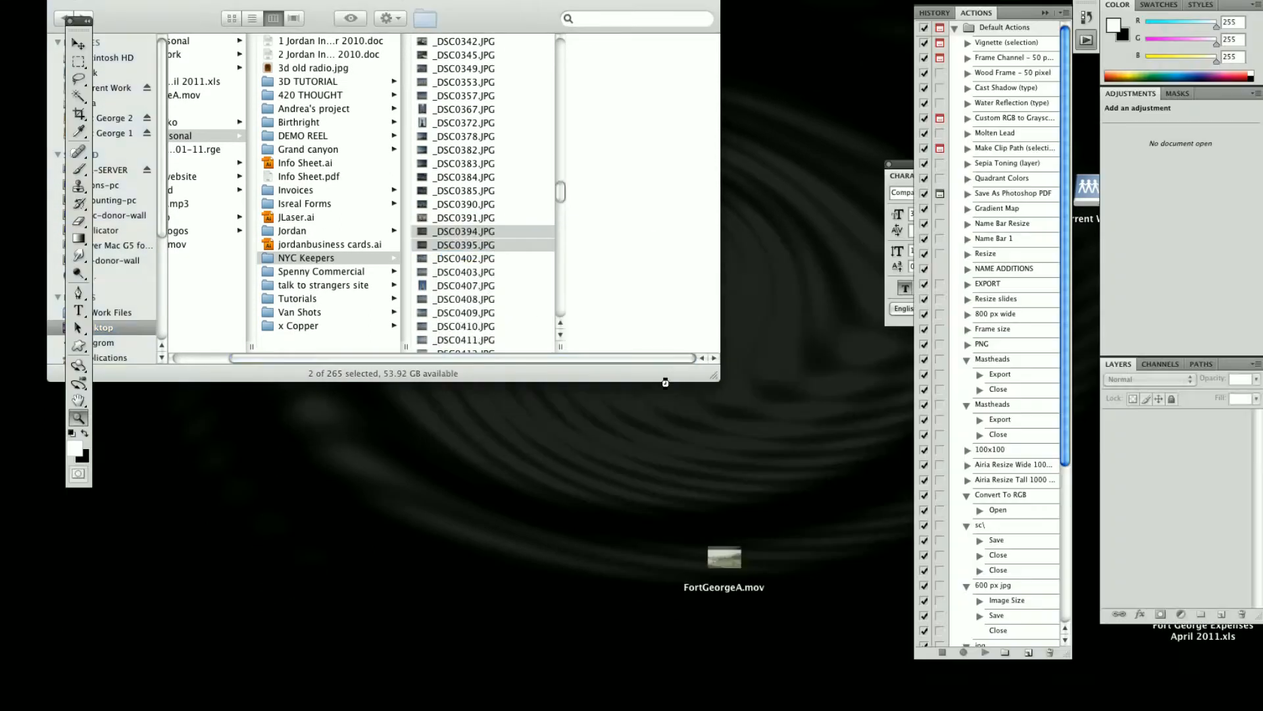
Open both Statue of Liberty JPGs, drag one over the other, and make the background Layer 0.
double_click(463, 231)
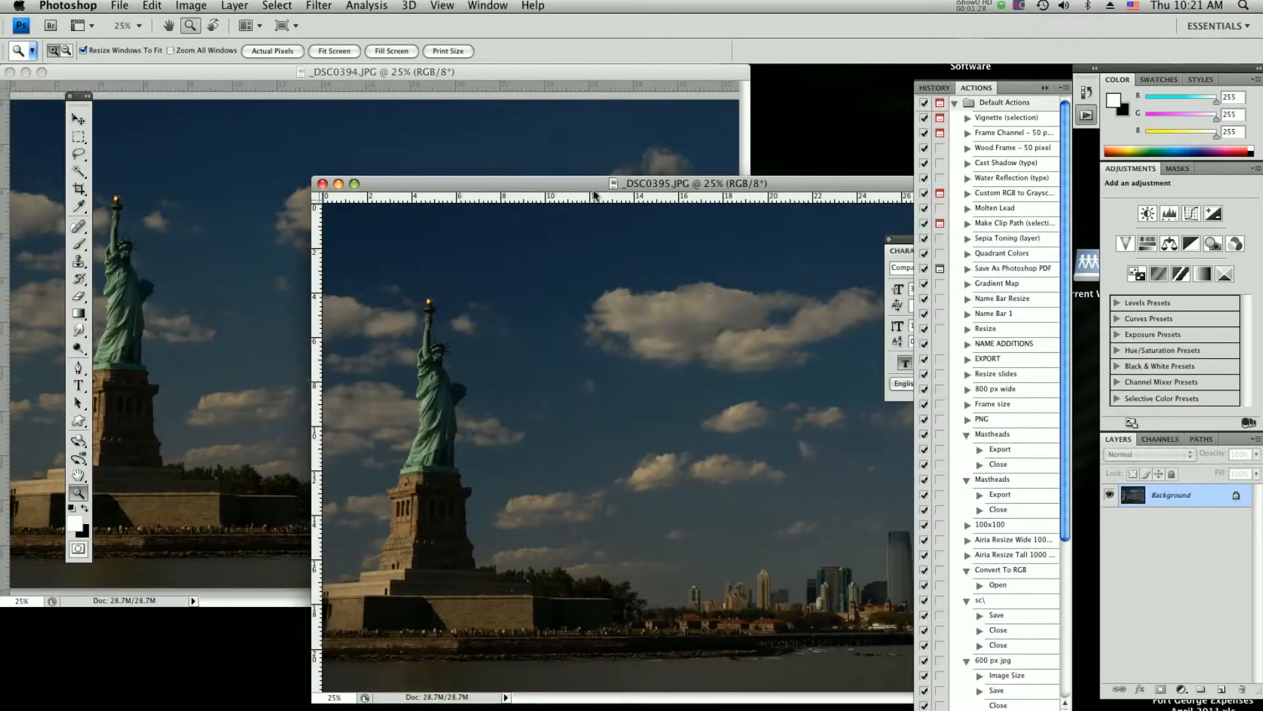
left_click_drag(595, 183, 508, 109)
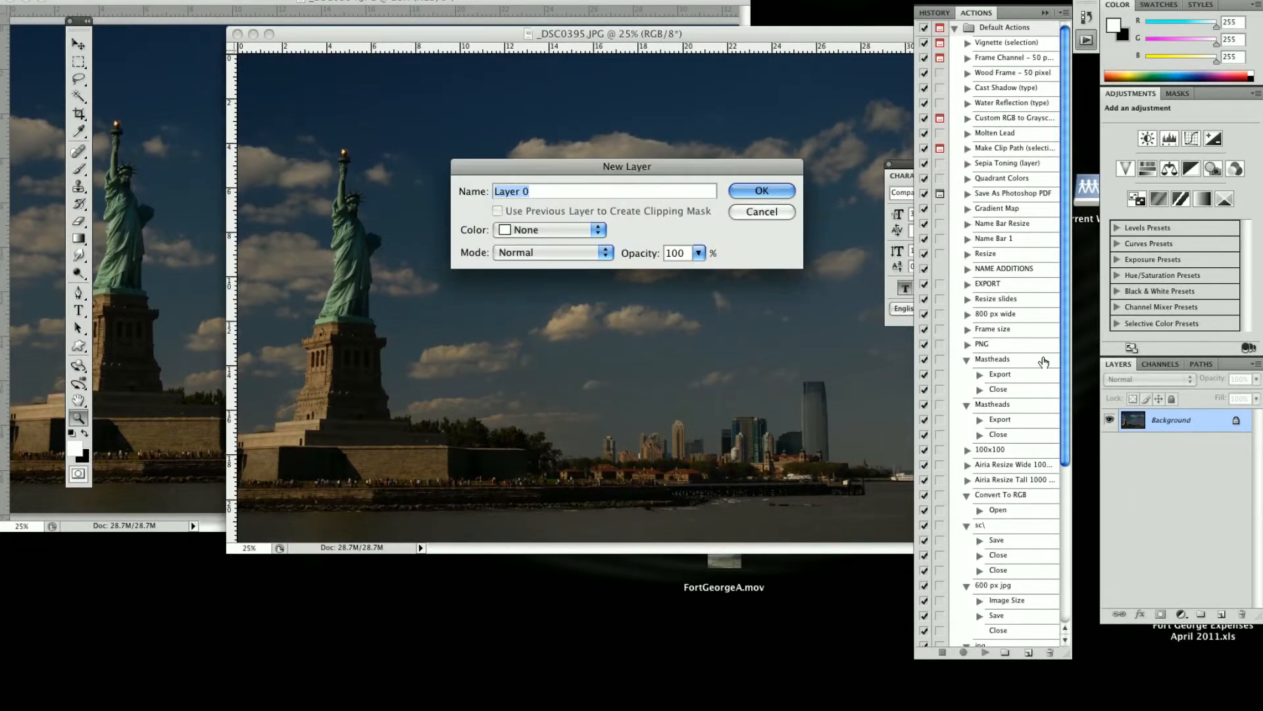
left_click(761, 190)
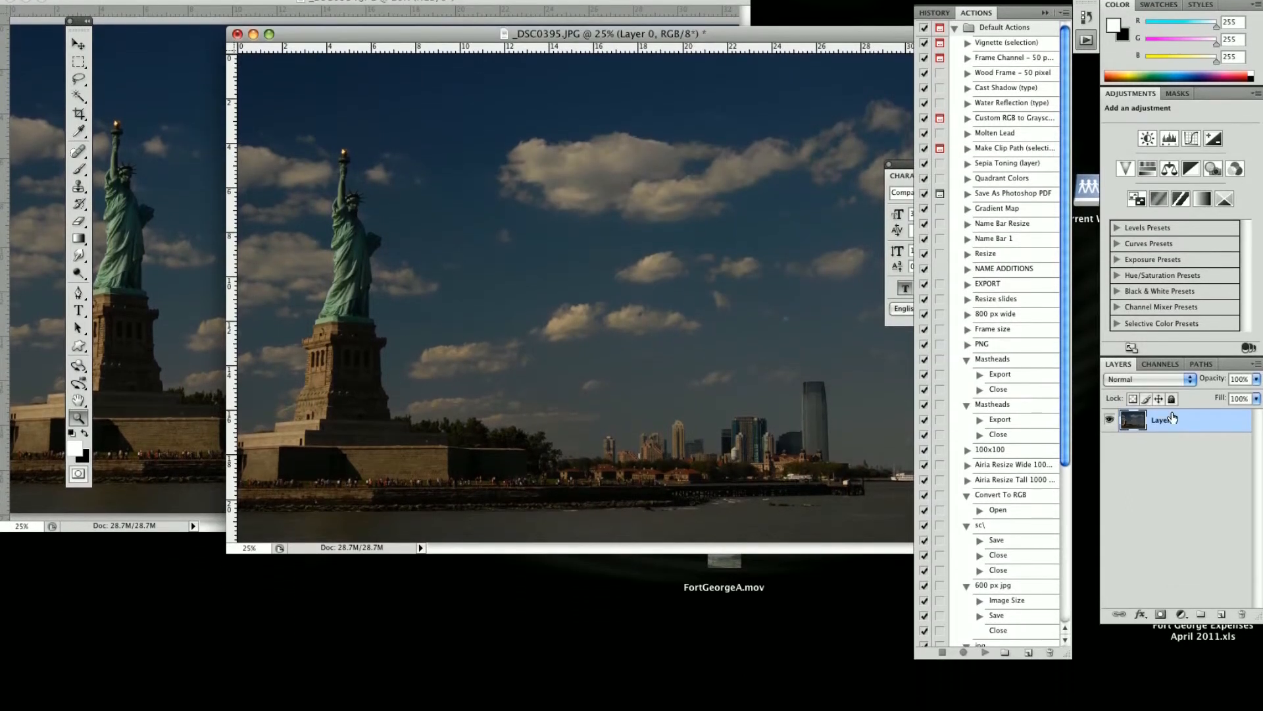
double_click(1166, 418)
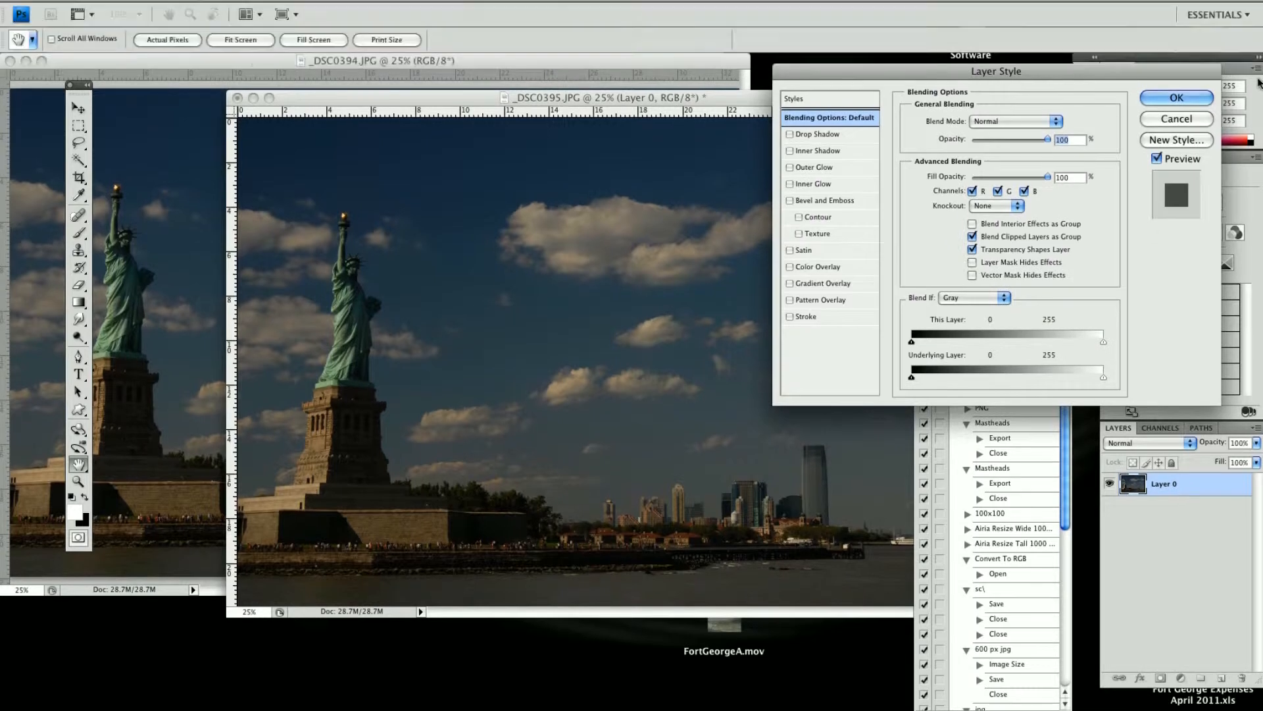
left_click(1176, 97)
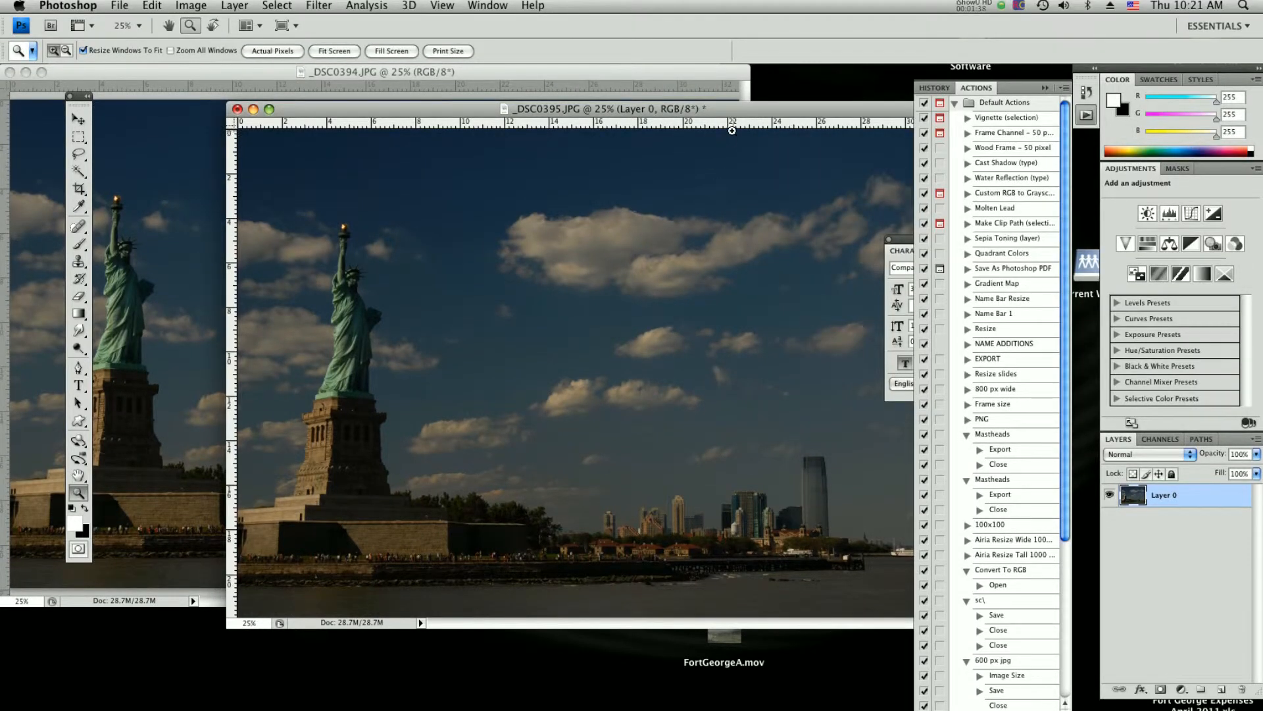
mouse_move(672, 212)
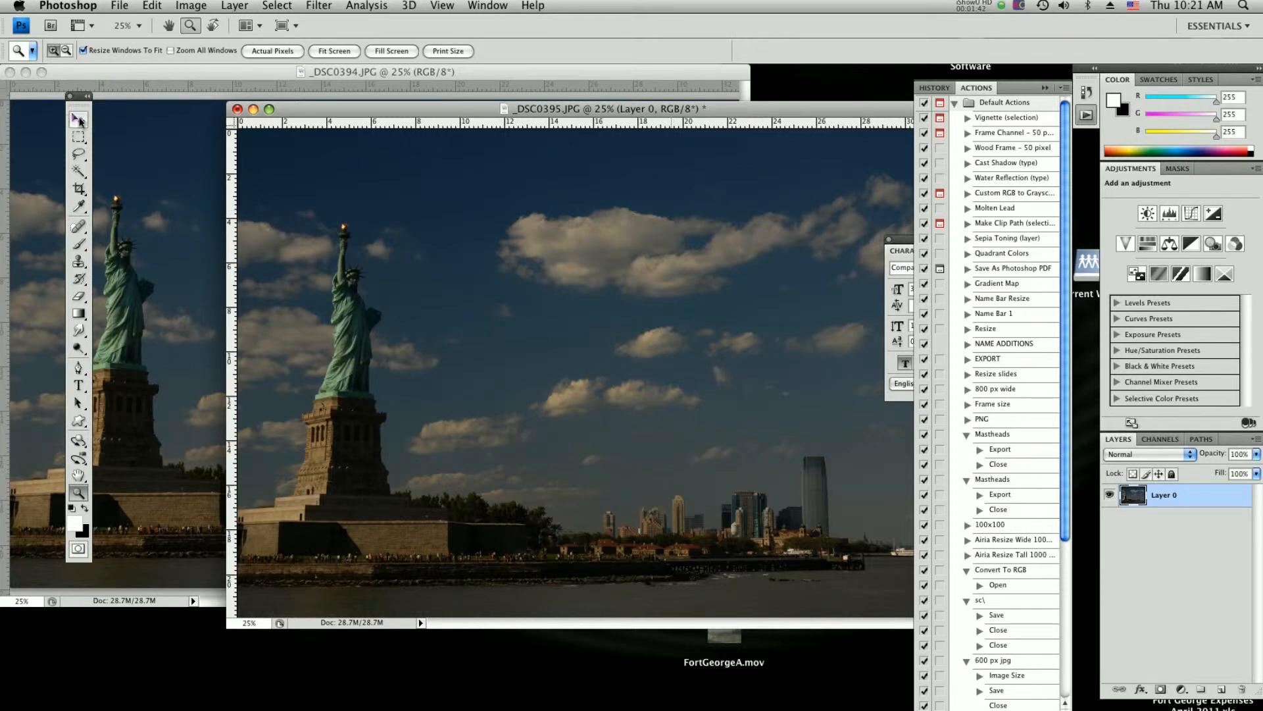
Convert the first photo's background to a layer, test toggling the red channel, then cancel.
left_click(79, 105)
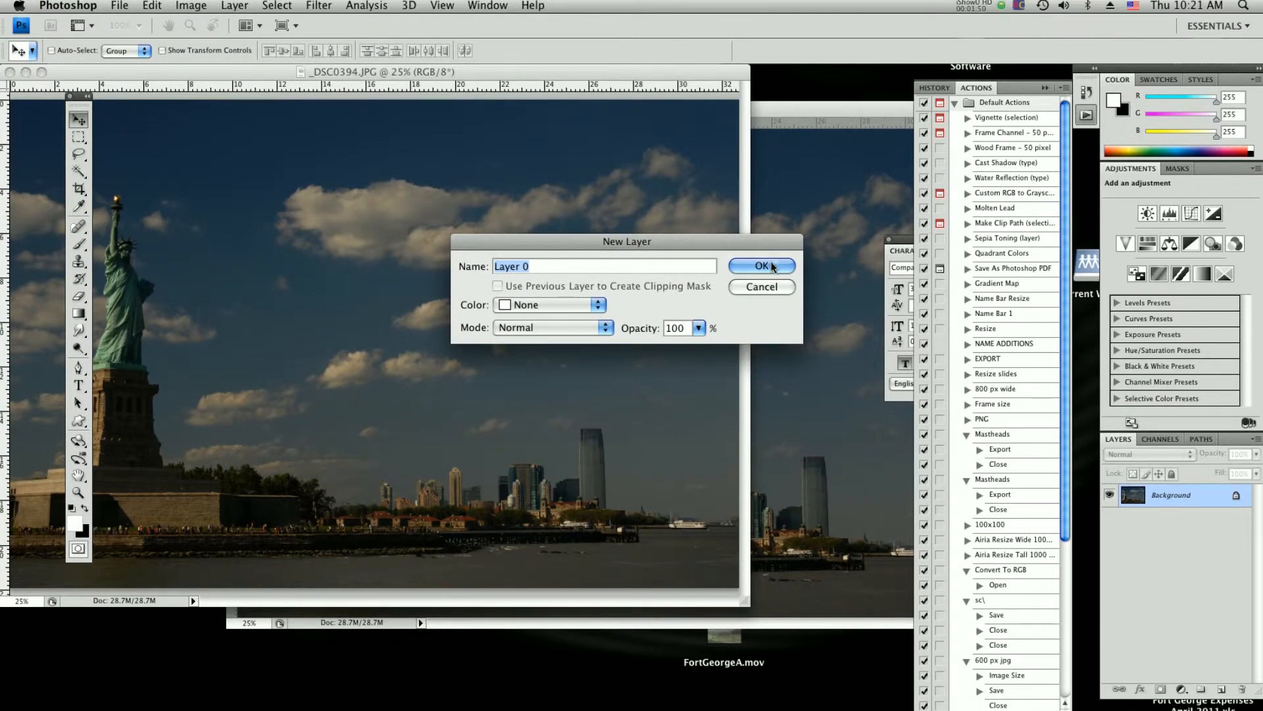
left_click(761, 266)
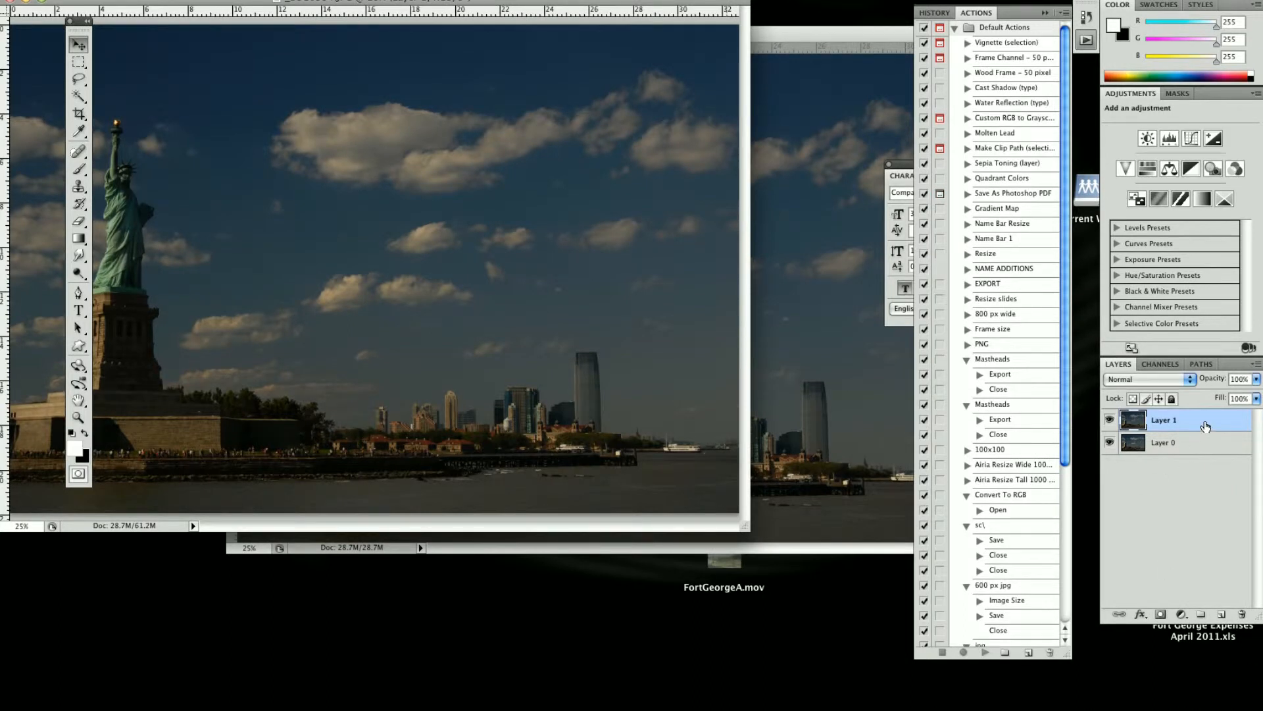
double_click(1164, 419)
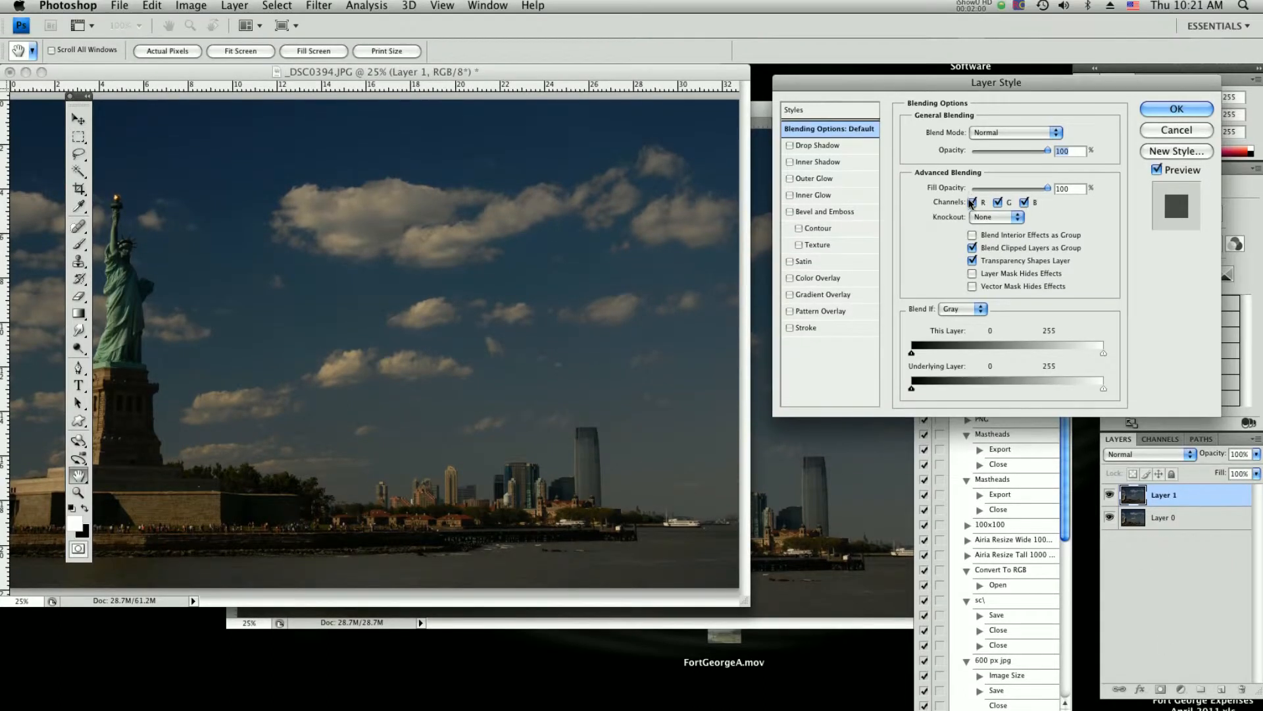
left_click(973, 202)
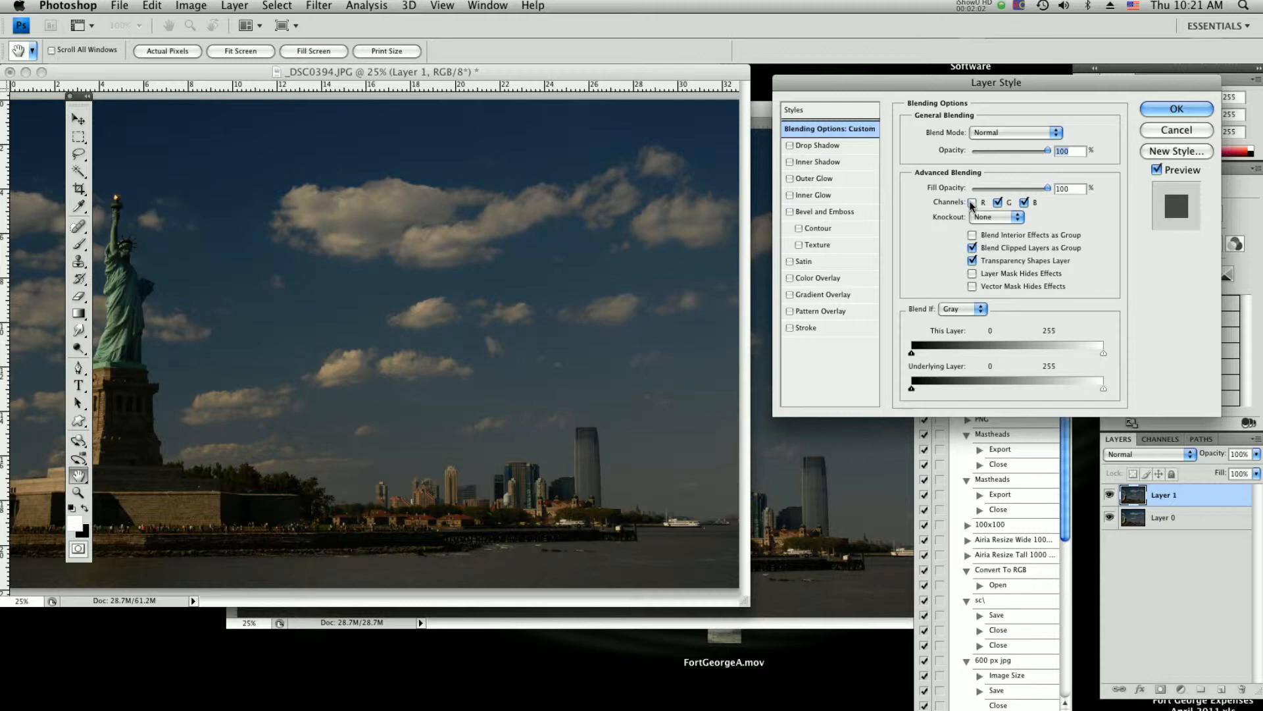
left_click(974, 202)
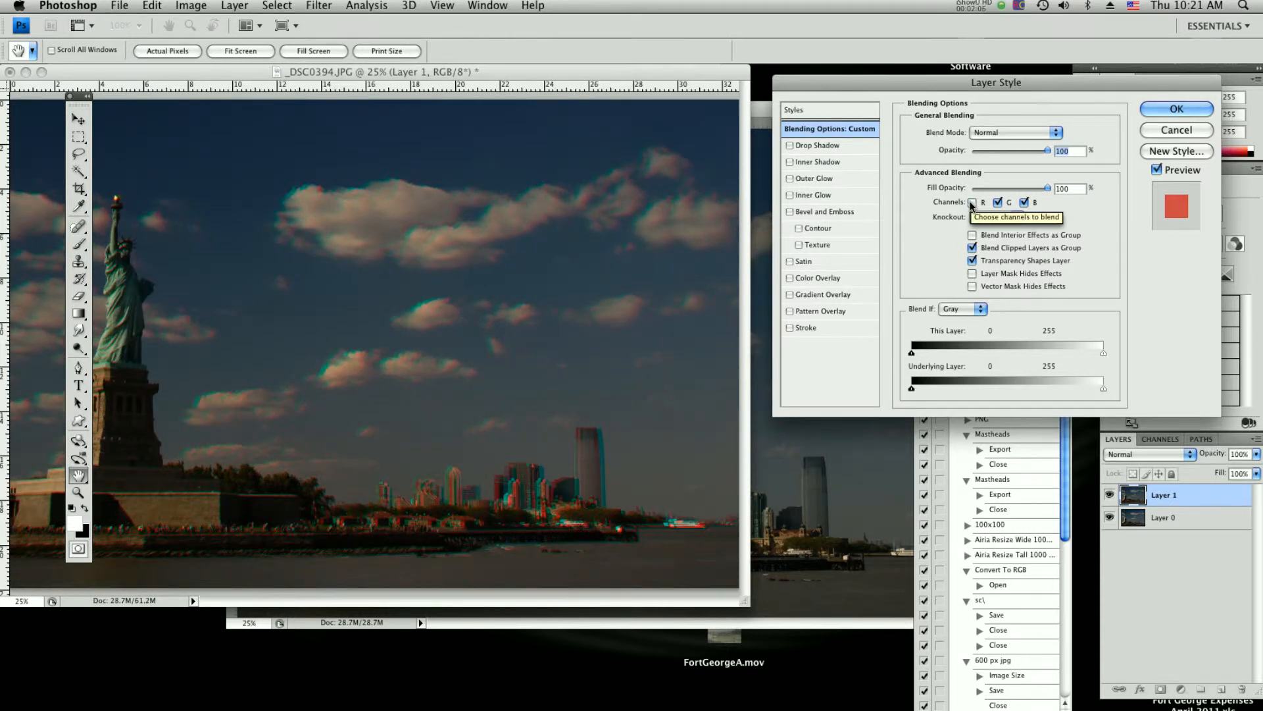
left_click(973, 202)
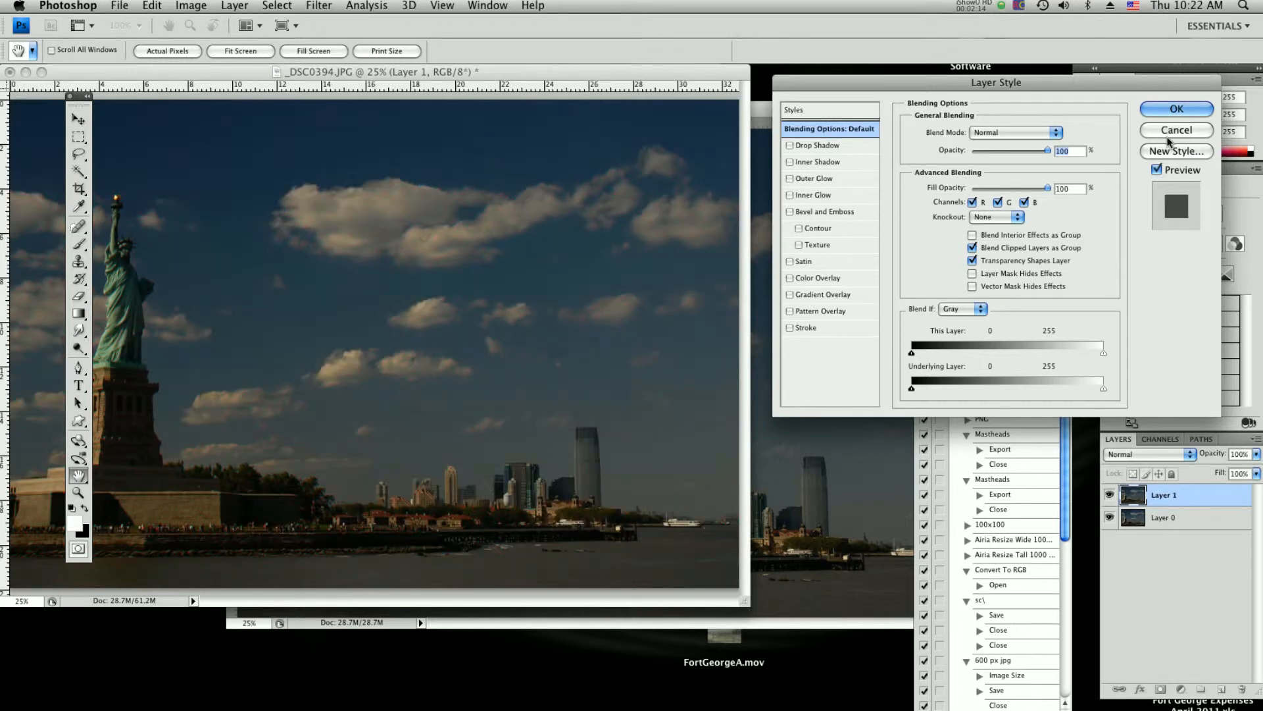
left_click(1174, 129)
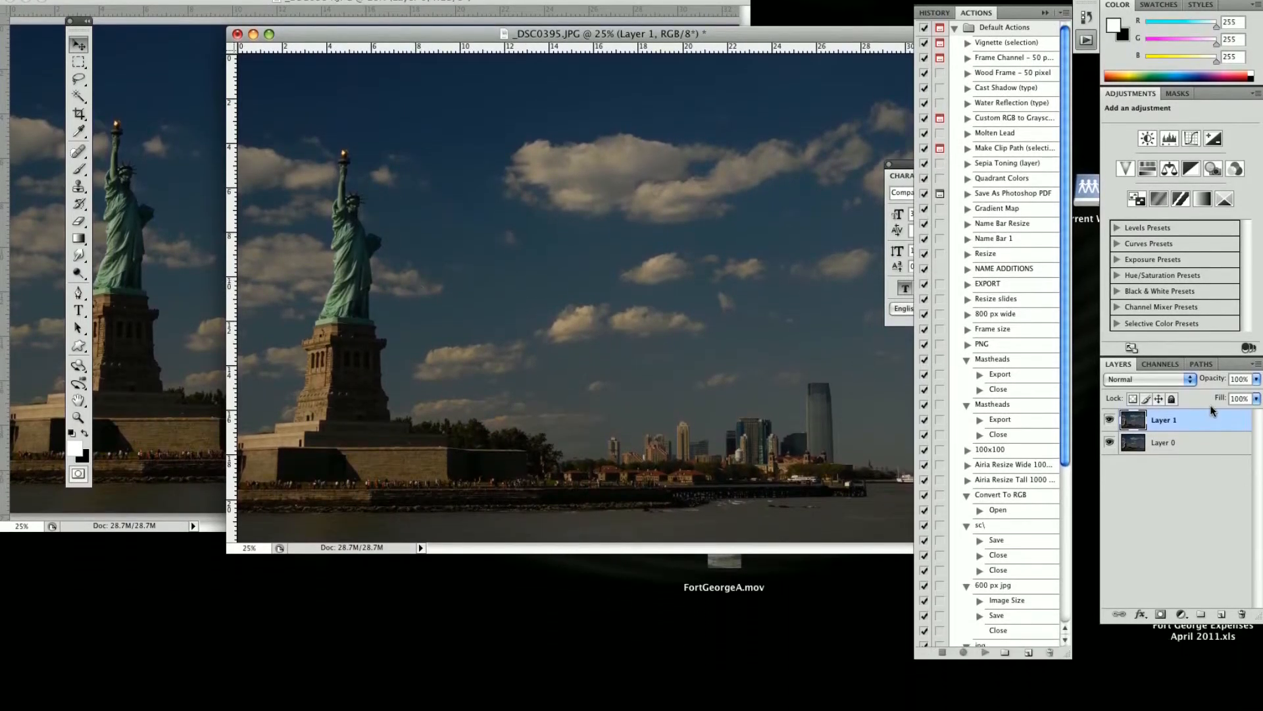
Uncheck the R channel in Layer 1's Blending Options and apply it.
double_click(1164, 420)
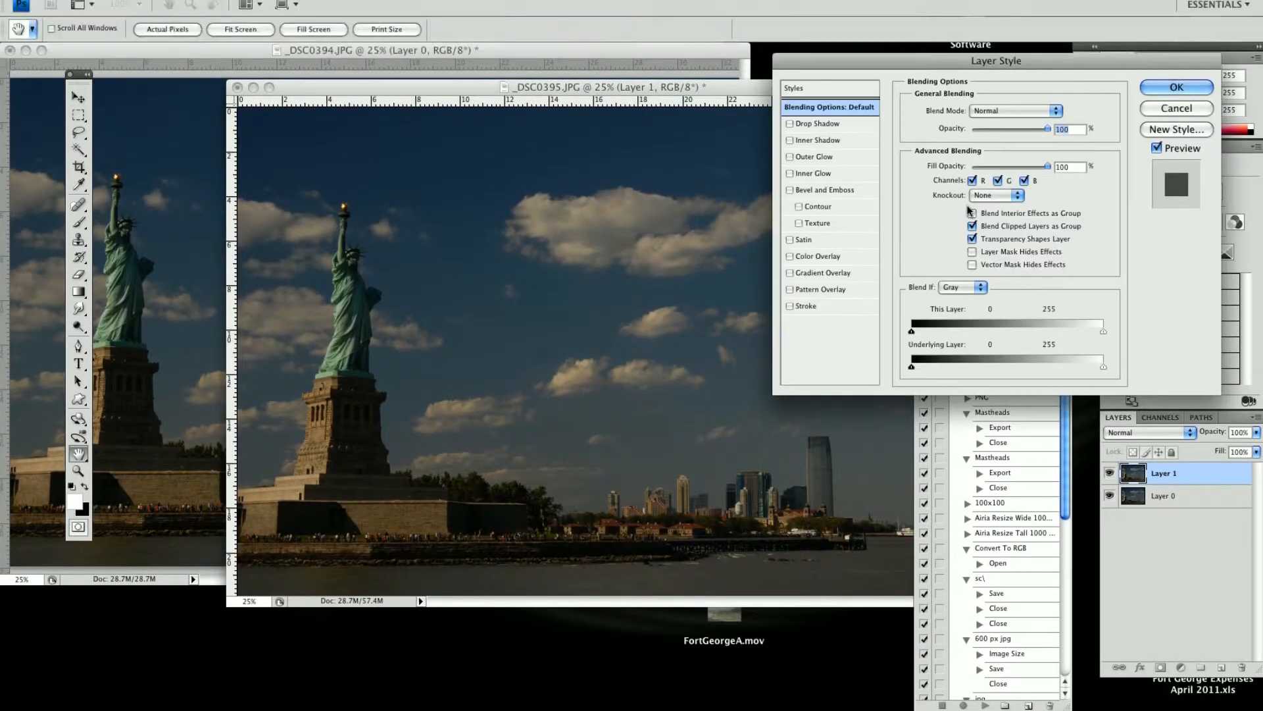
left_click(973, 202)
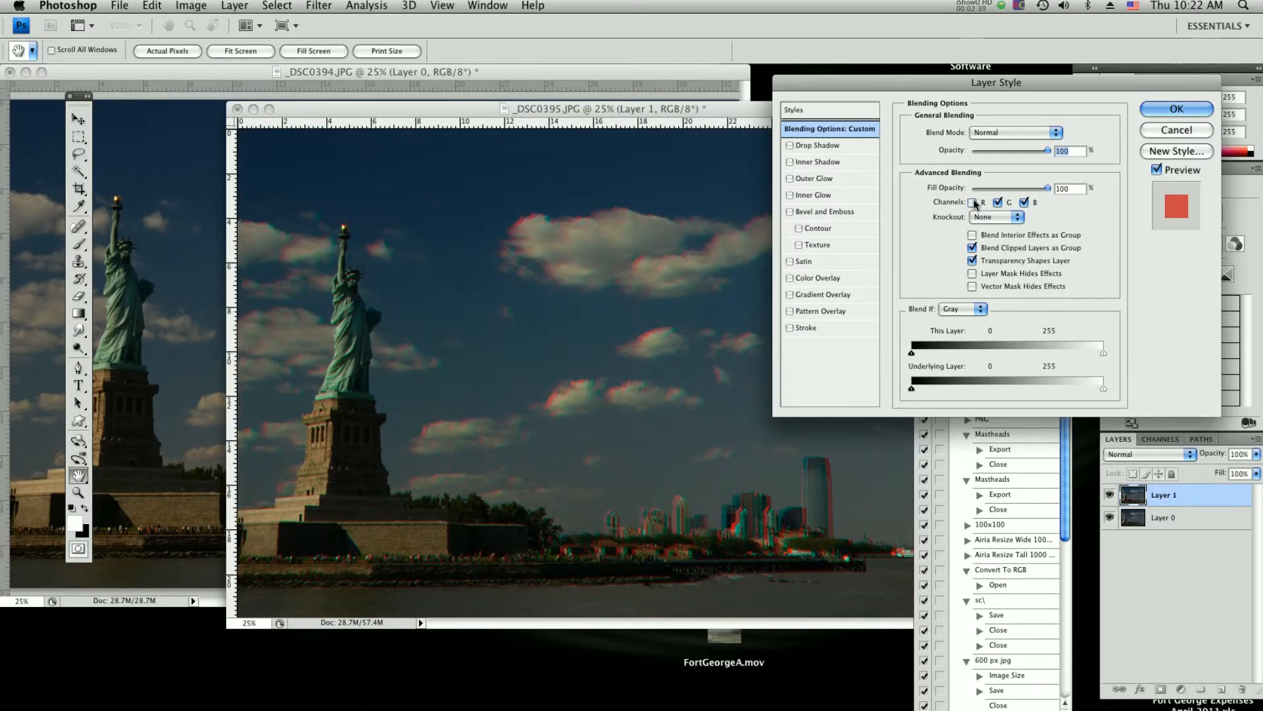
mouse_move(975, 204)
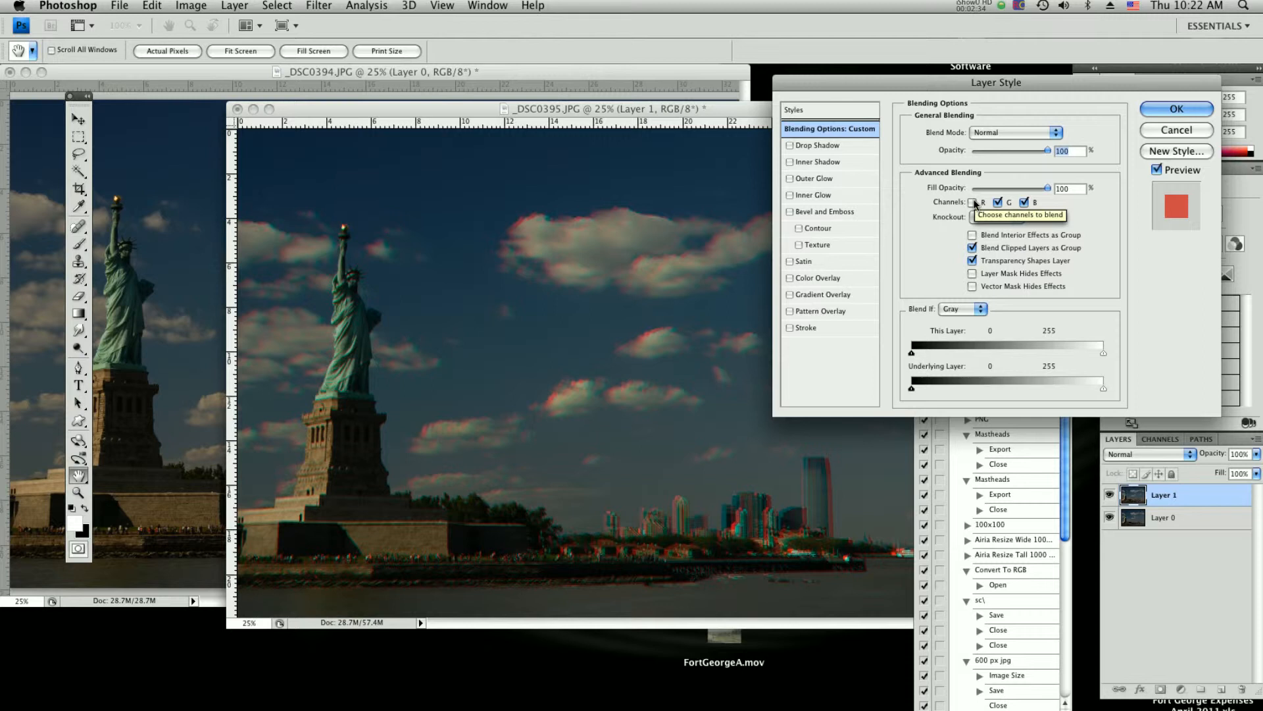
left_click(973, 202)
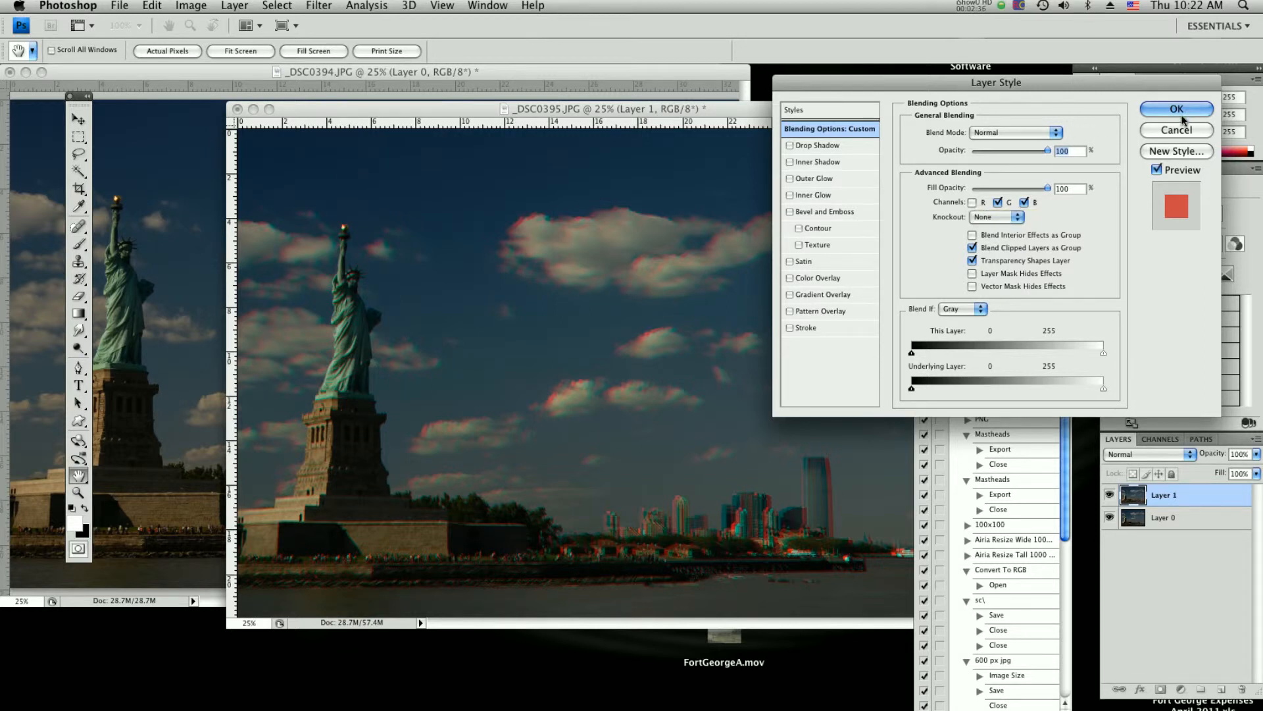
left_click(1176, 108)
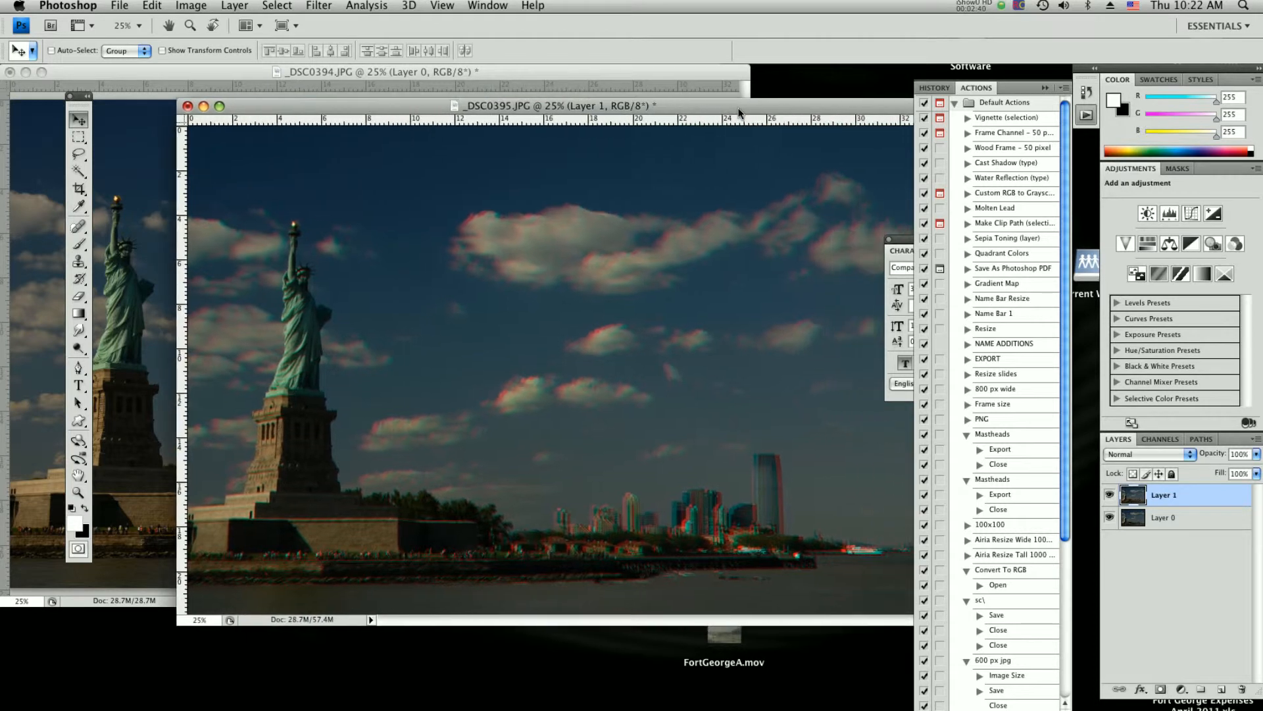
mouse_move(782, 481)
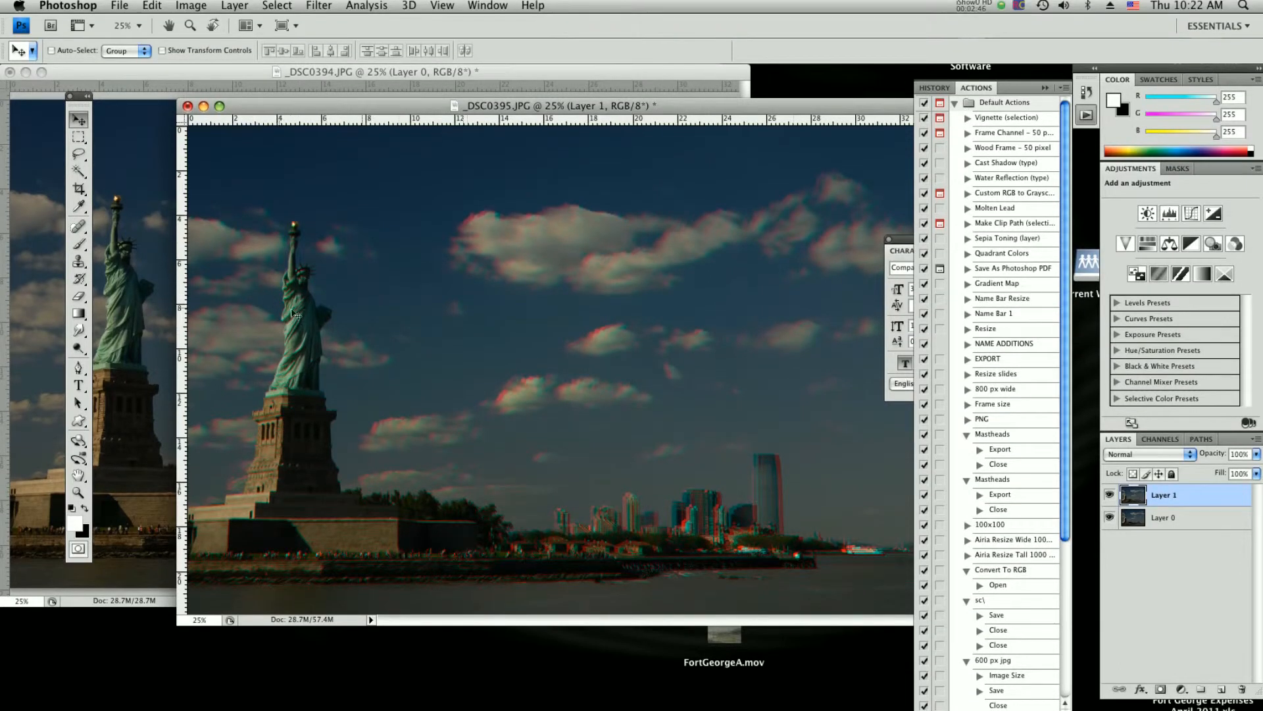
mouse_move(366, 331)
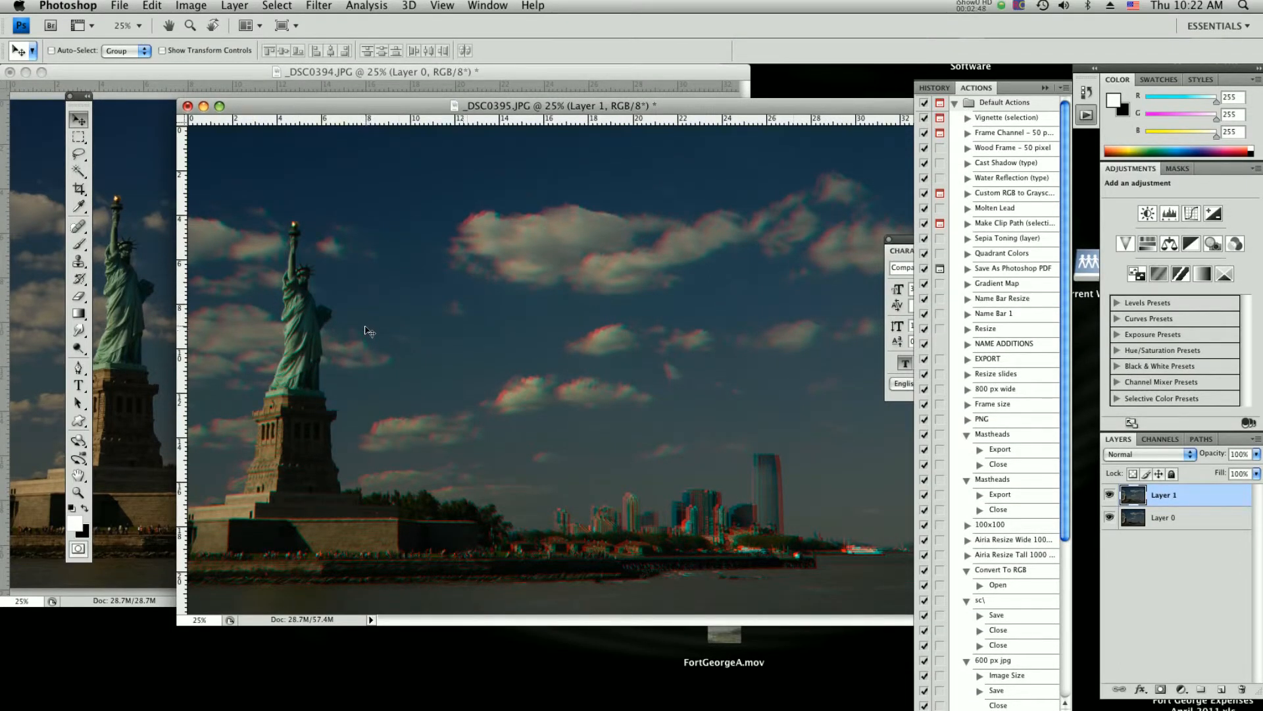
Free Transform Layer 1 to realign the stereo pair, then zoom out.
key("cmd+t")
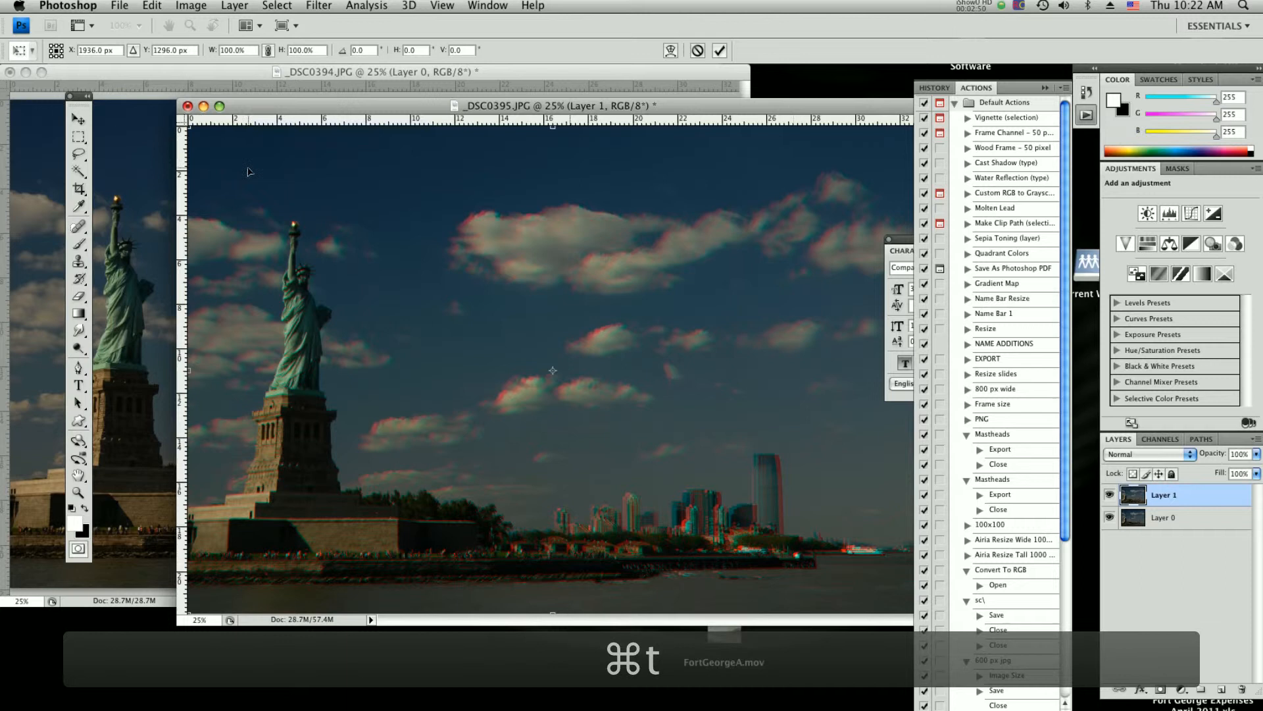
key("z")
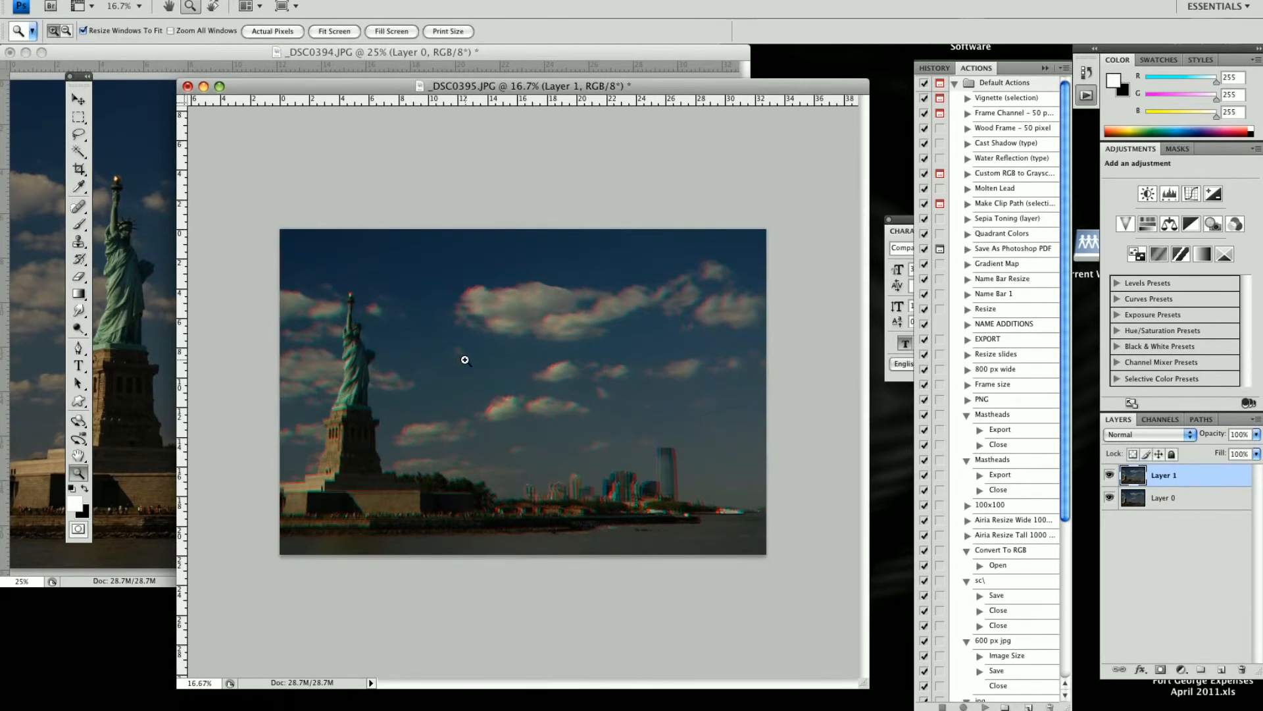
key("c")
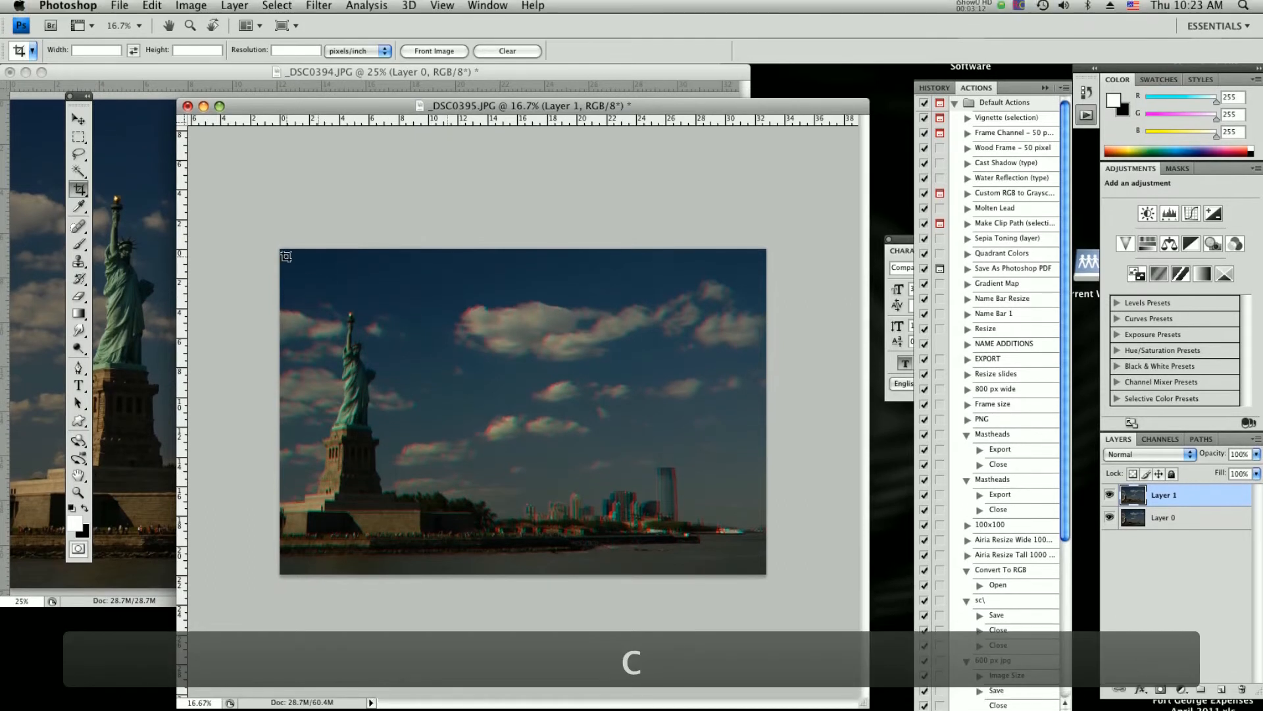